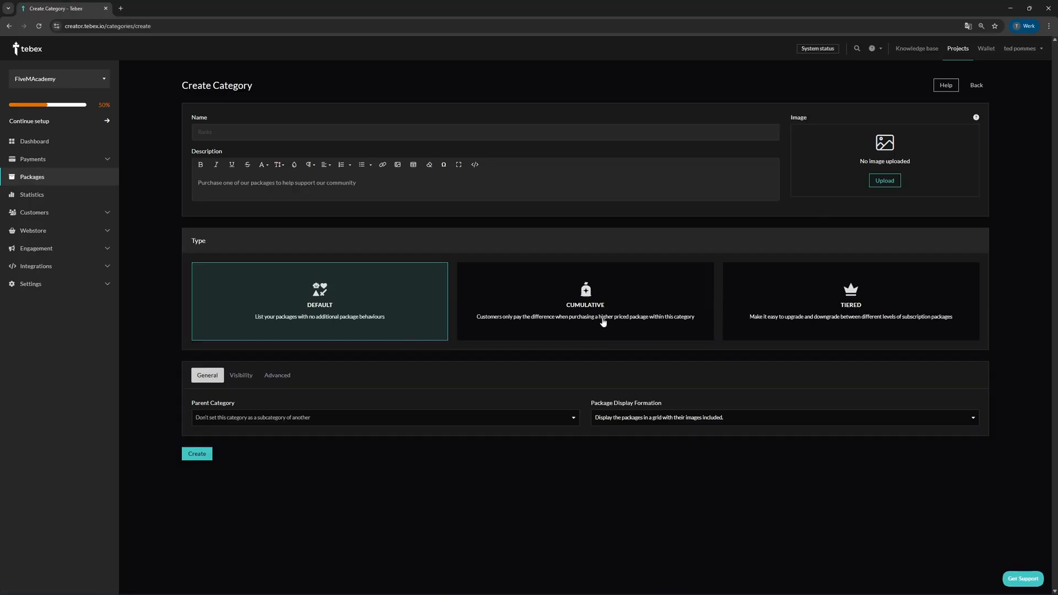
Choose the Tiered card as the category type for the new category
{"action": "left_click", "coordinate": [851, 301]}
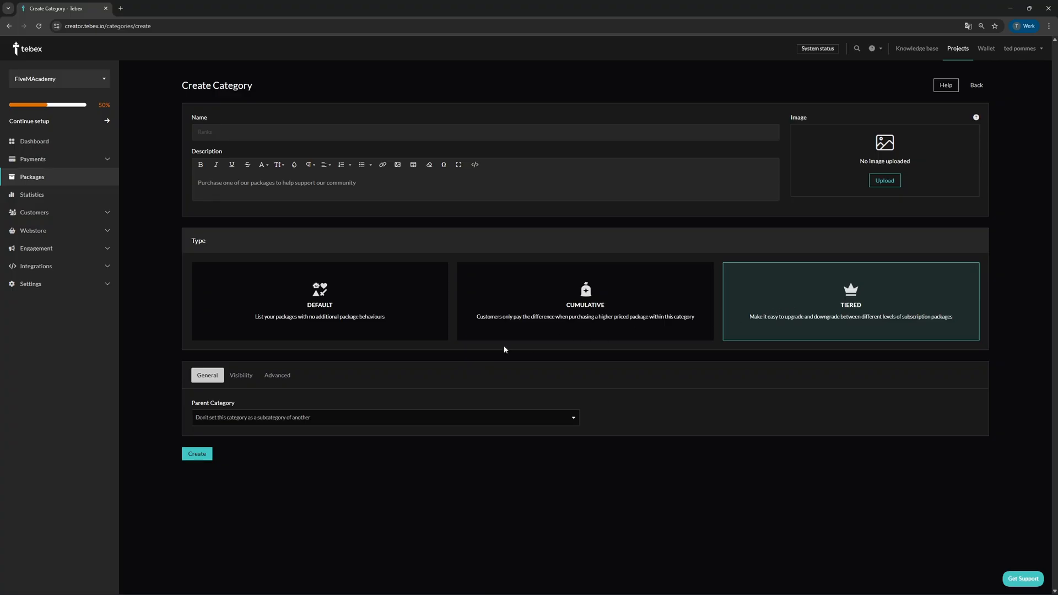
{"action": "mouse_move", "coordinate": [511, 333]}
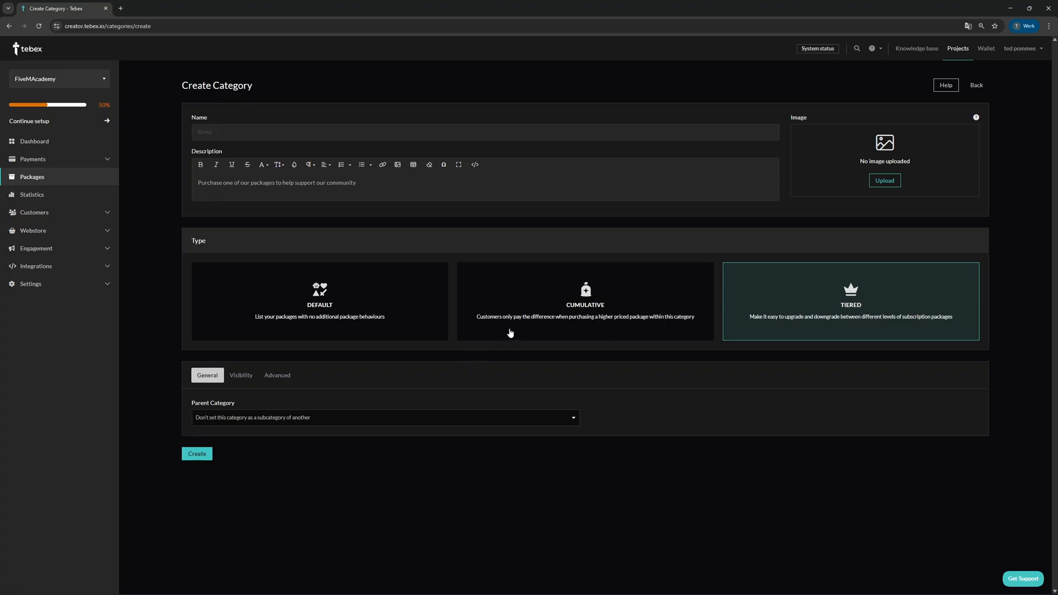
{"action": "mouse_move", "coordinate": [578, 333]}
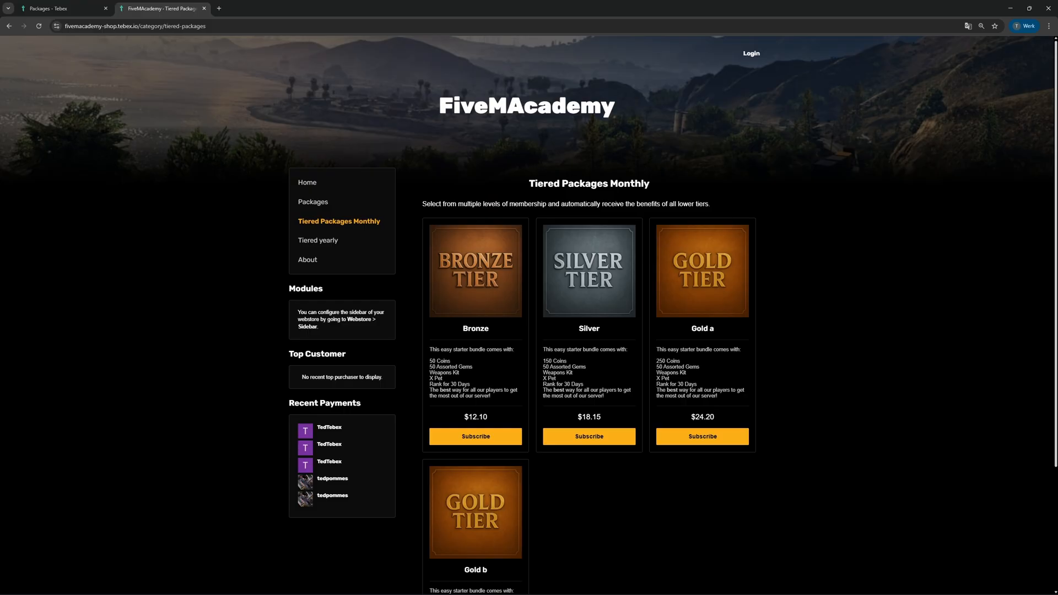
{"action": "mouse_move", "coordinate": [1007, 173]}
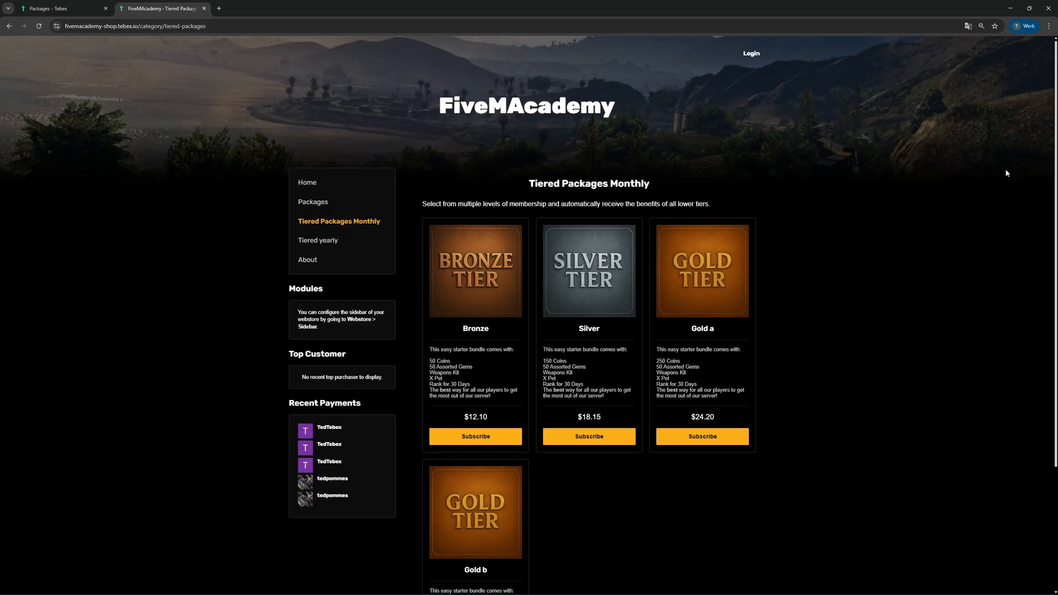
{"action": "mouse_move", "coordinate": [712, 319]}
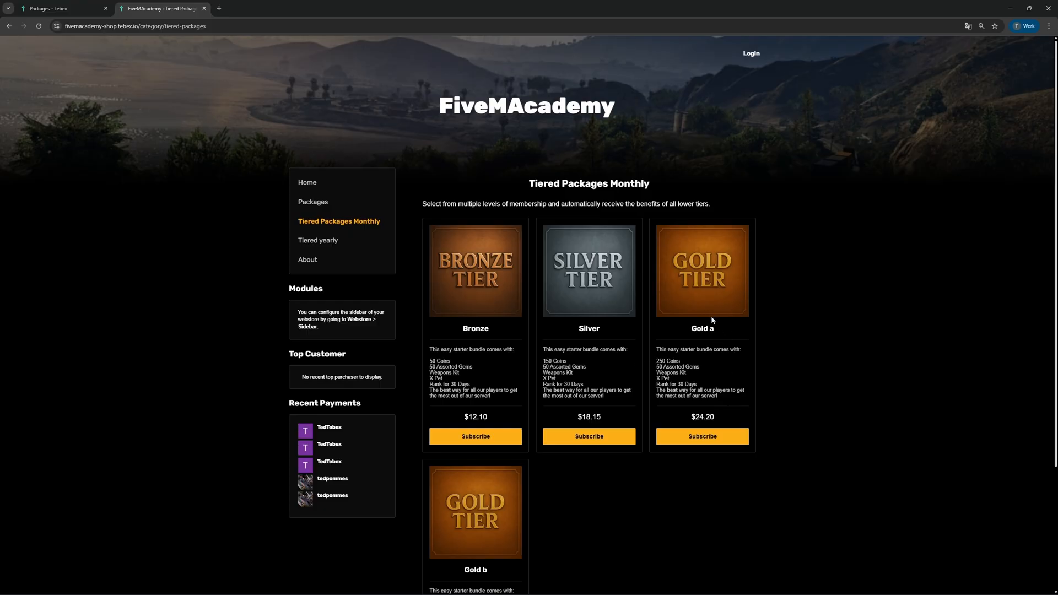
{"action": "mouse_move", "coordinate": [476, 338]}
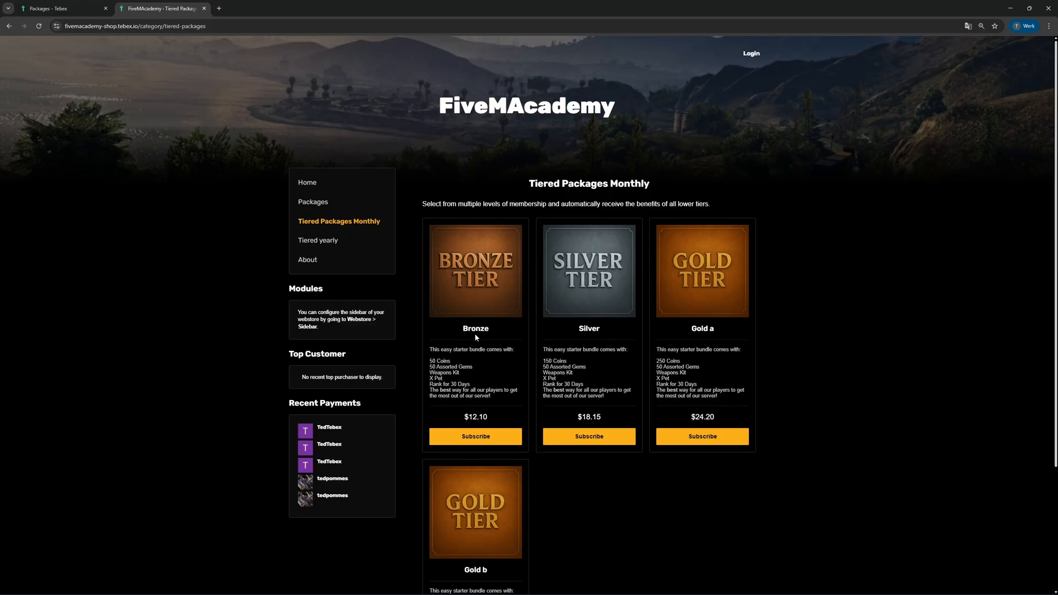
{"action": "mouse_move", "coordinate": [731, 388]}
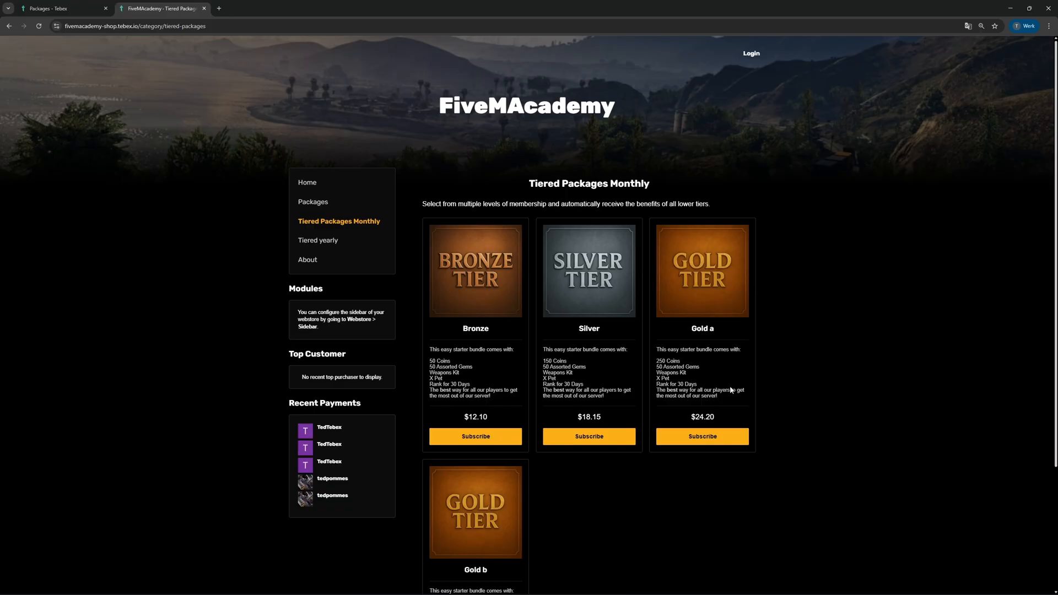
{"action": "mouse_move", "coordinate": [449, 384]}
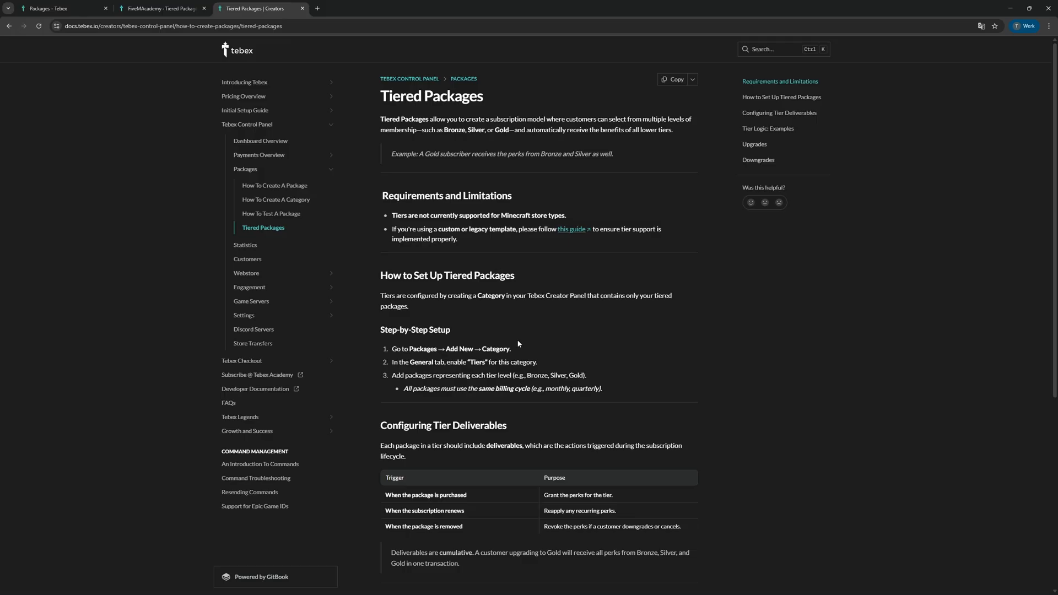
{"action": "mouse_move", "coordinate": [571, 340]}
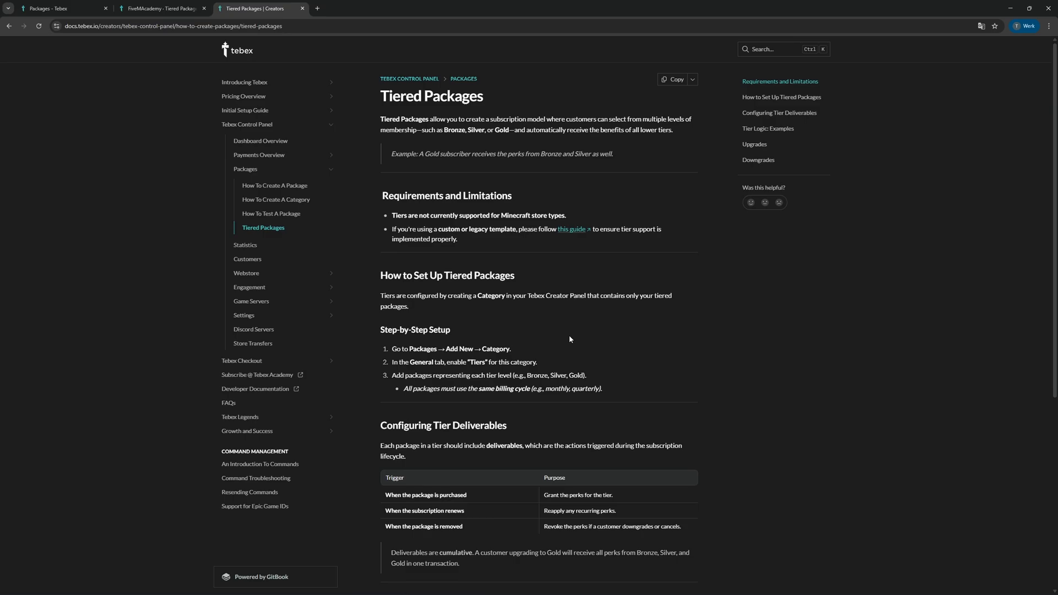
{"action": "mouse_move", "coordinate": [496, 287]}
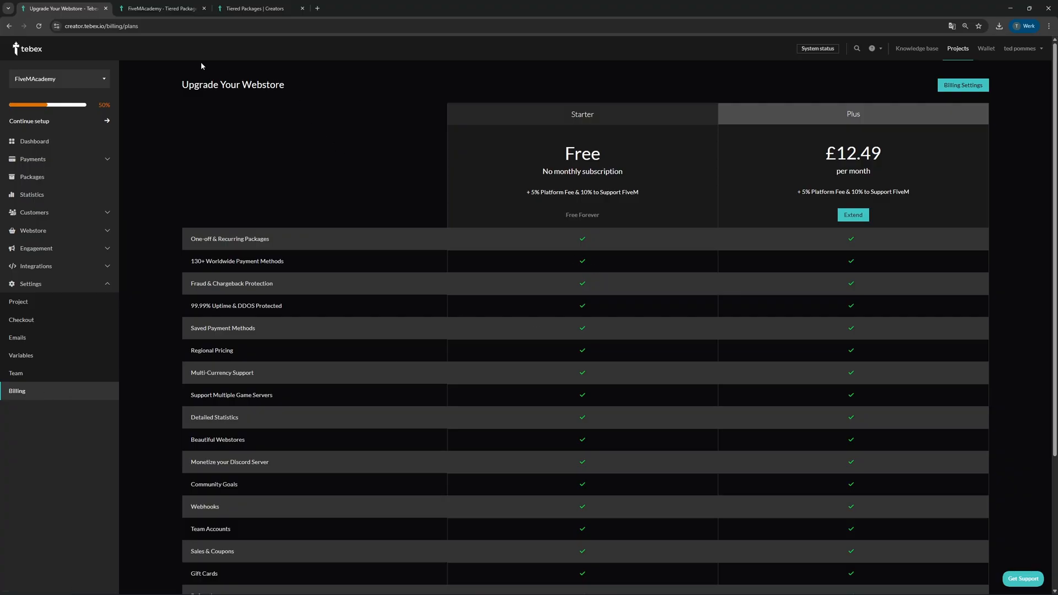
{"action": "mouse_move", "coordinate": [820, 322]}
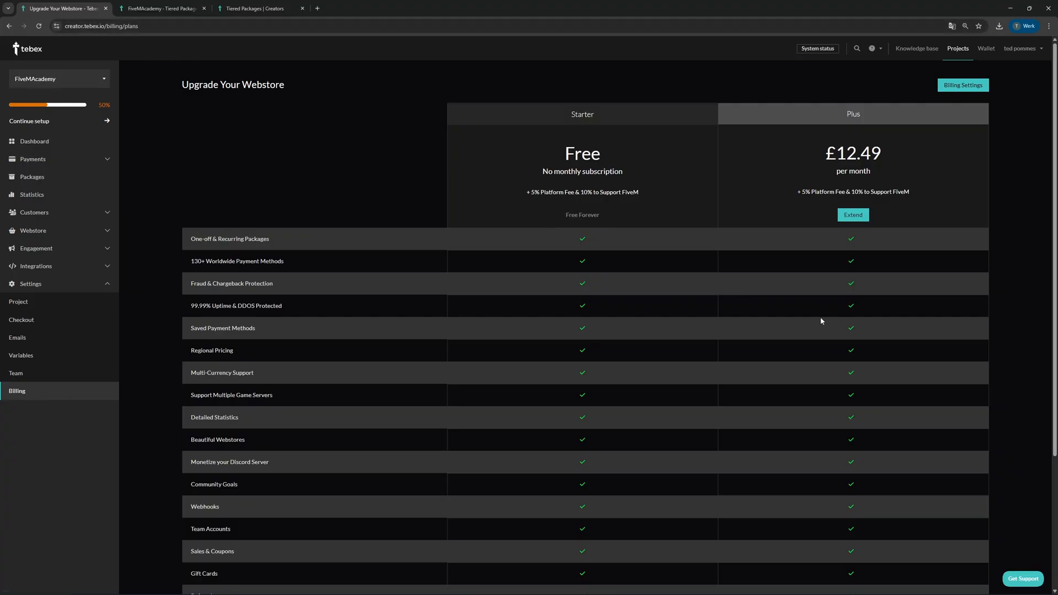
{"action": "mouse_move", "coordinate": [666, 304]}
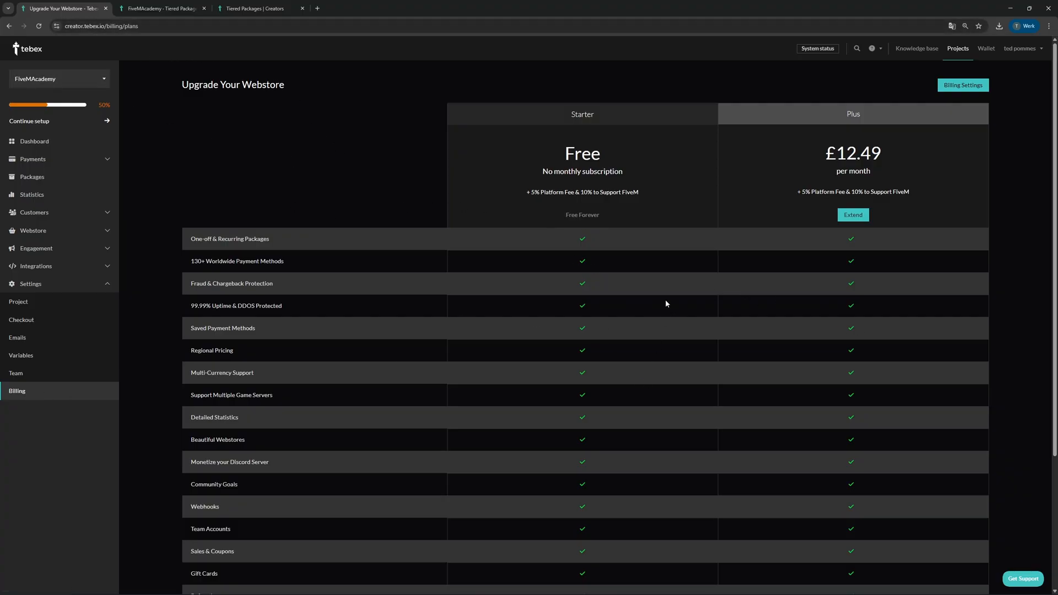
Scroll through the Starter versus Plus feature comparison table in Billing settings
{"action": "scroll", "scroll_direction": "down", "scroll_amount": 3}
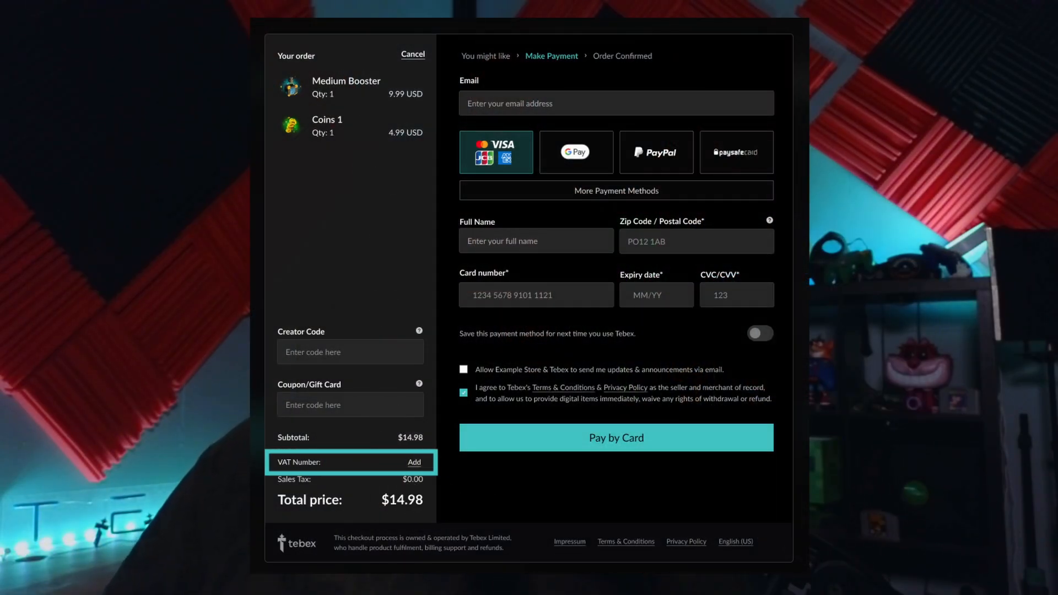
Start adding a company VAT number via the Add link in the checkout order summary
{"action": "left_click", "coordinate": [414, 462]}
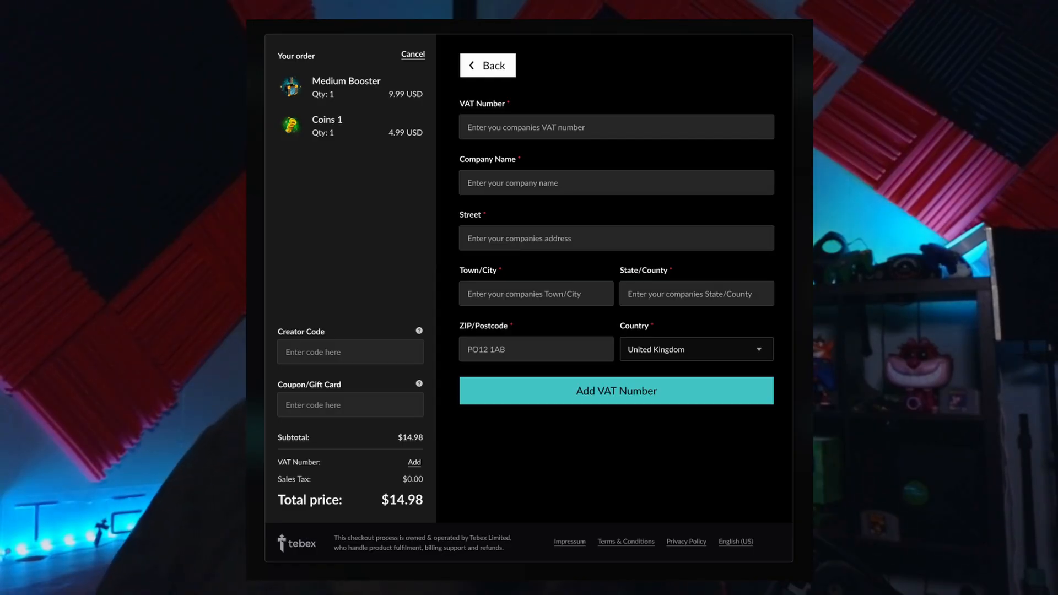
{"action": "left_click", "coordinate": [616, 390]}
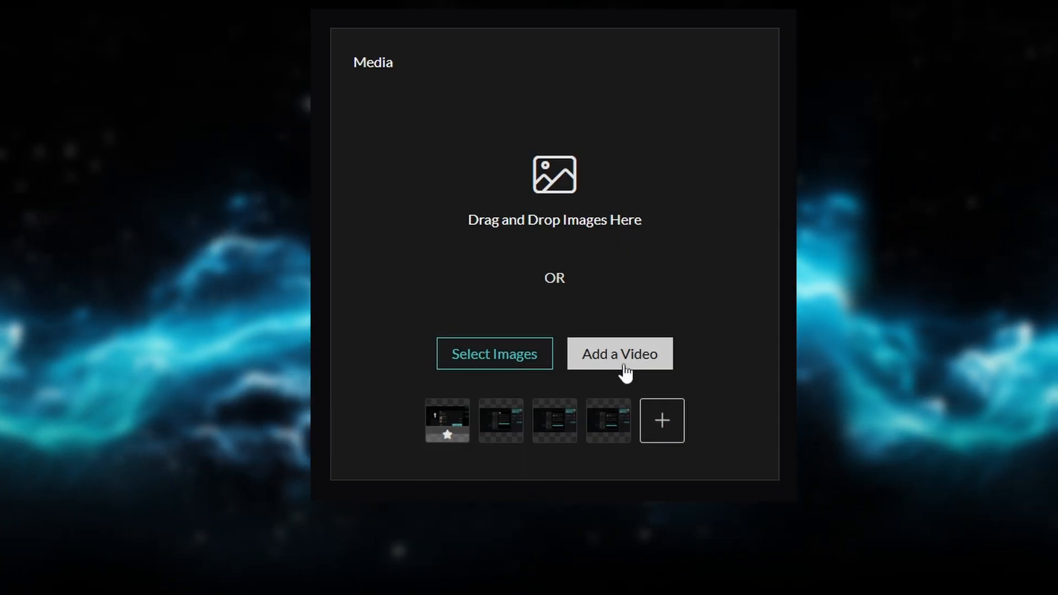
Bring up the Add a Video dialog asking for the package's YouTube URL
{"action": "left_click", "coordinate": [619, 354]}
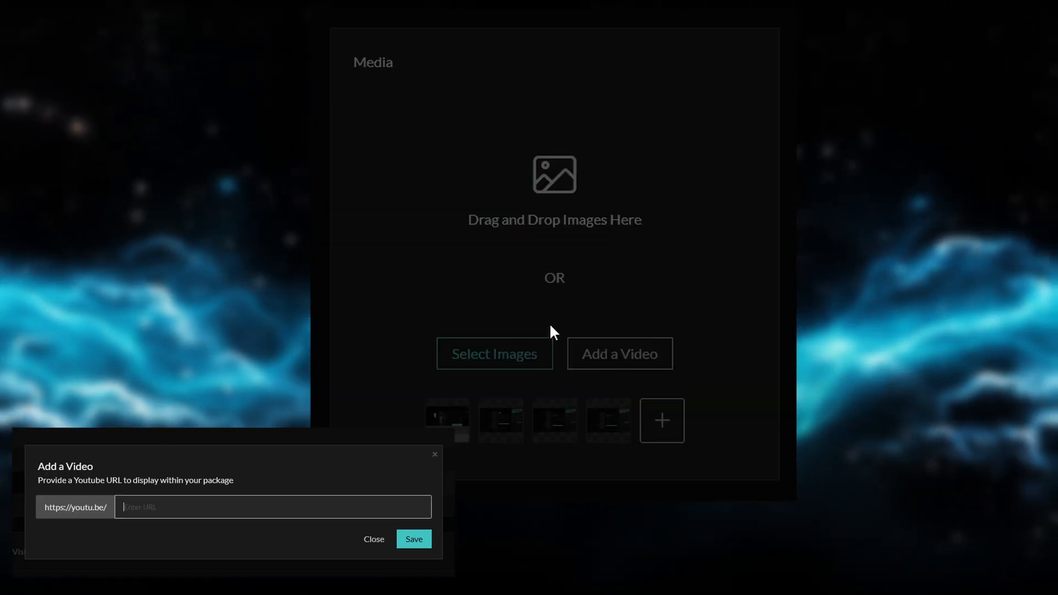